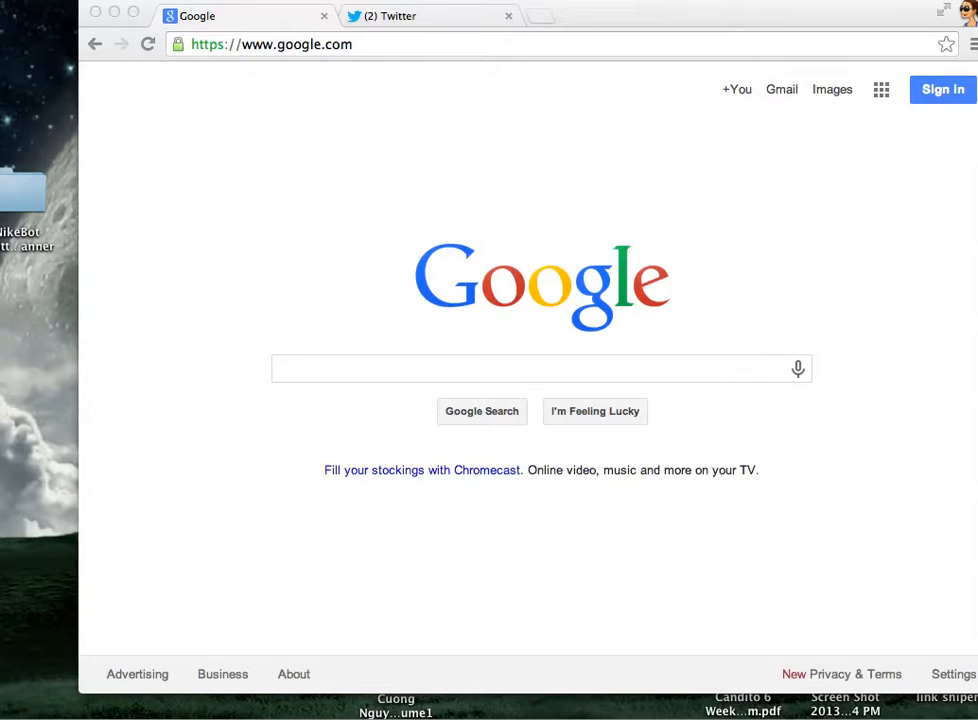
mouse_move(28, 210)
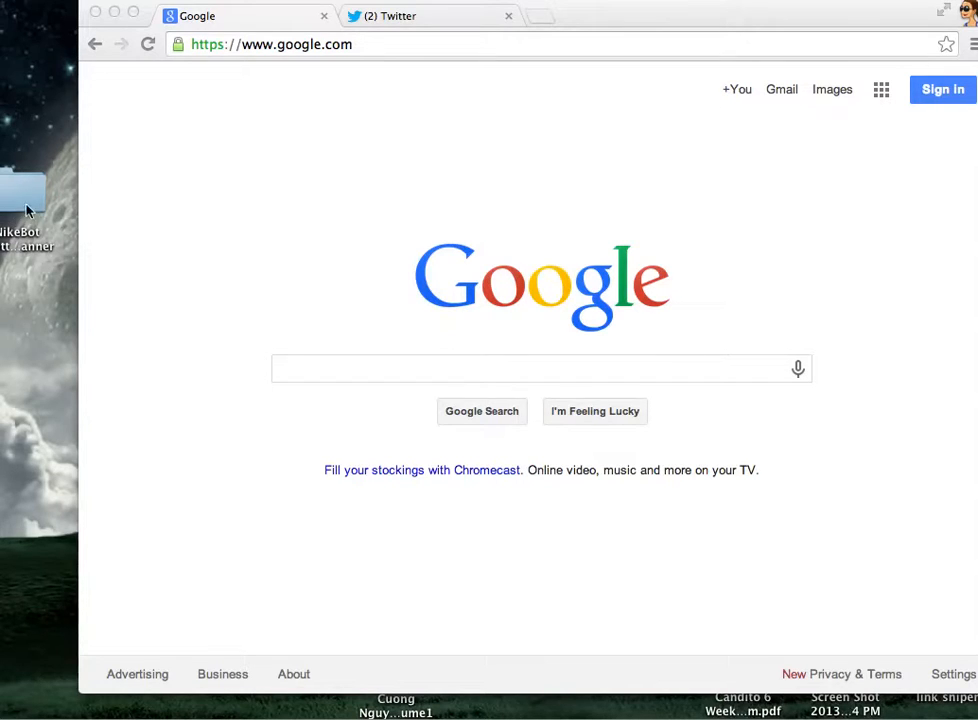
mouse_move(40, 196)
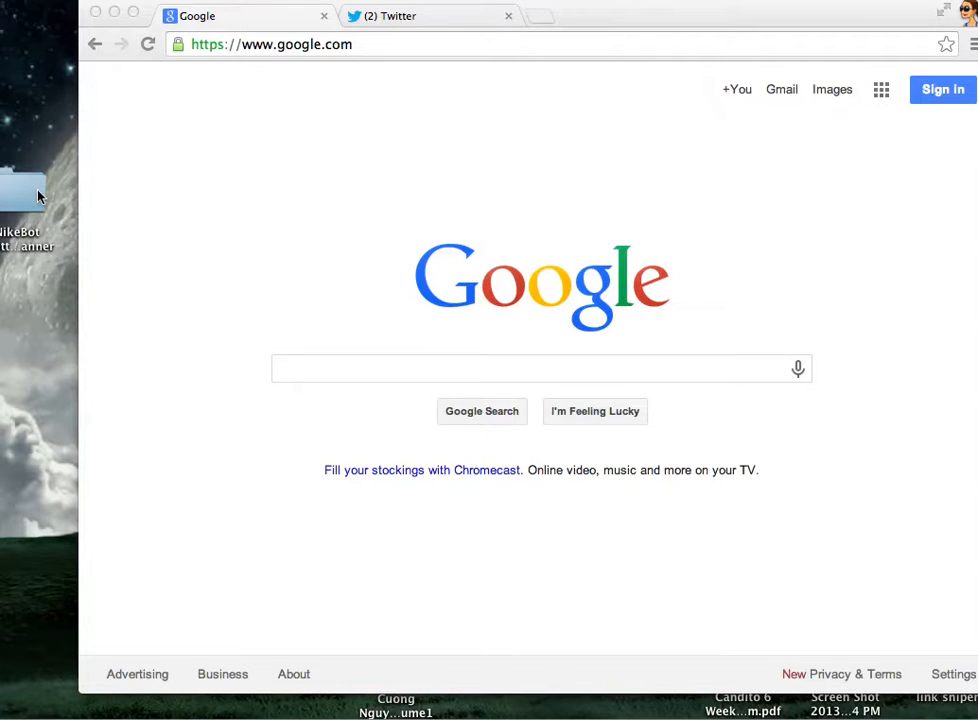
Reach Chrome's extensions management page through the Settings menu.
left_click(36, 190)
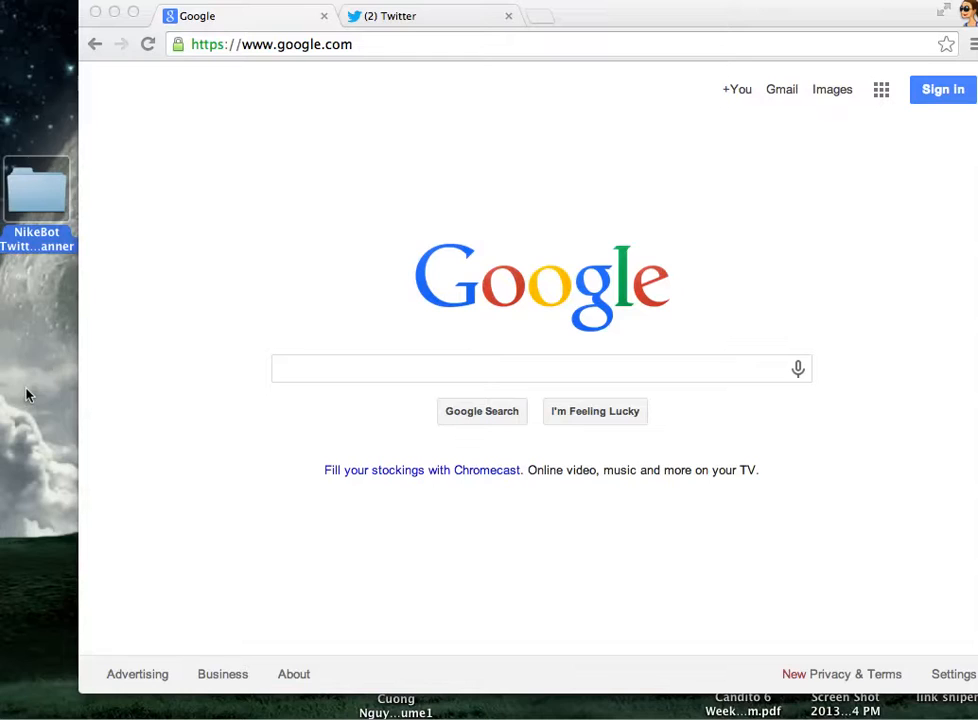
left_click(36, 190)
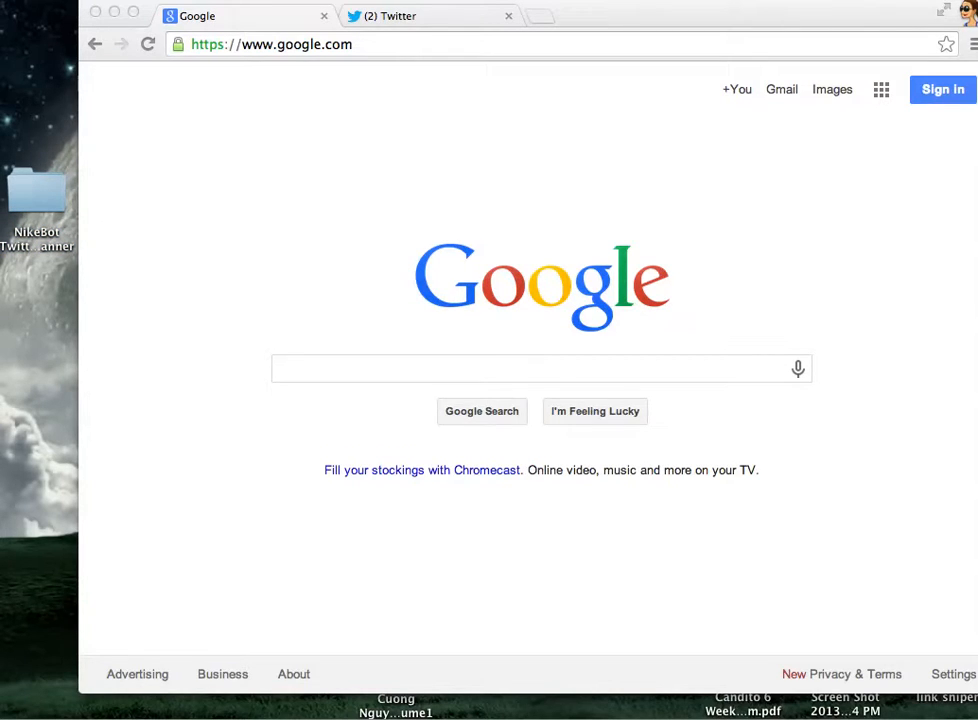
mouse_move(970, 44)
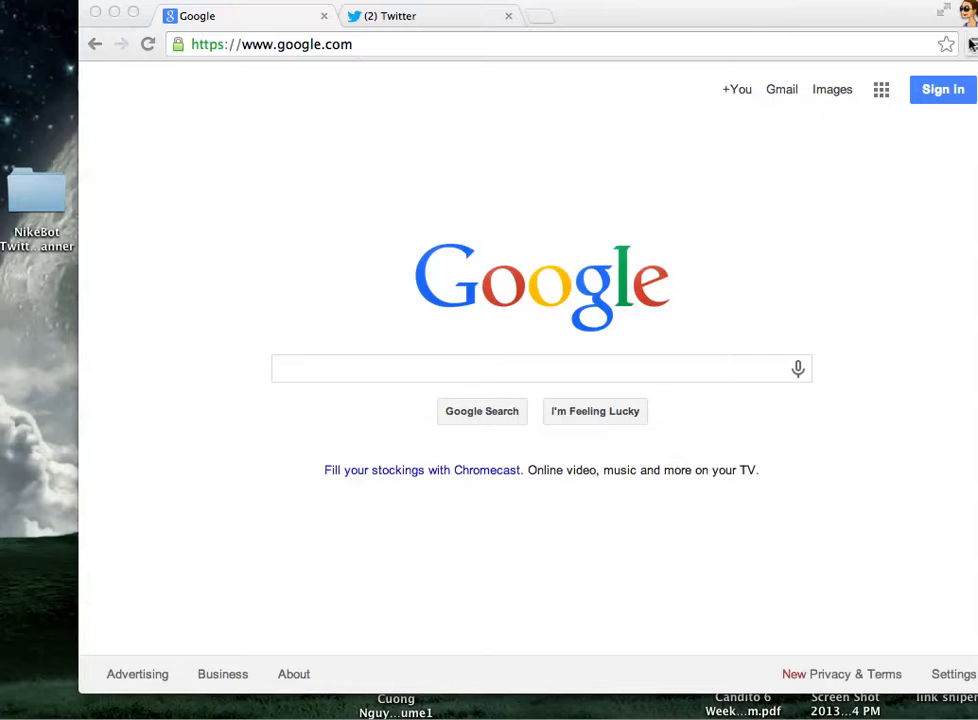
left_click(970, 44)
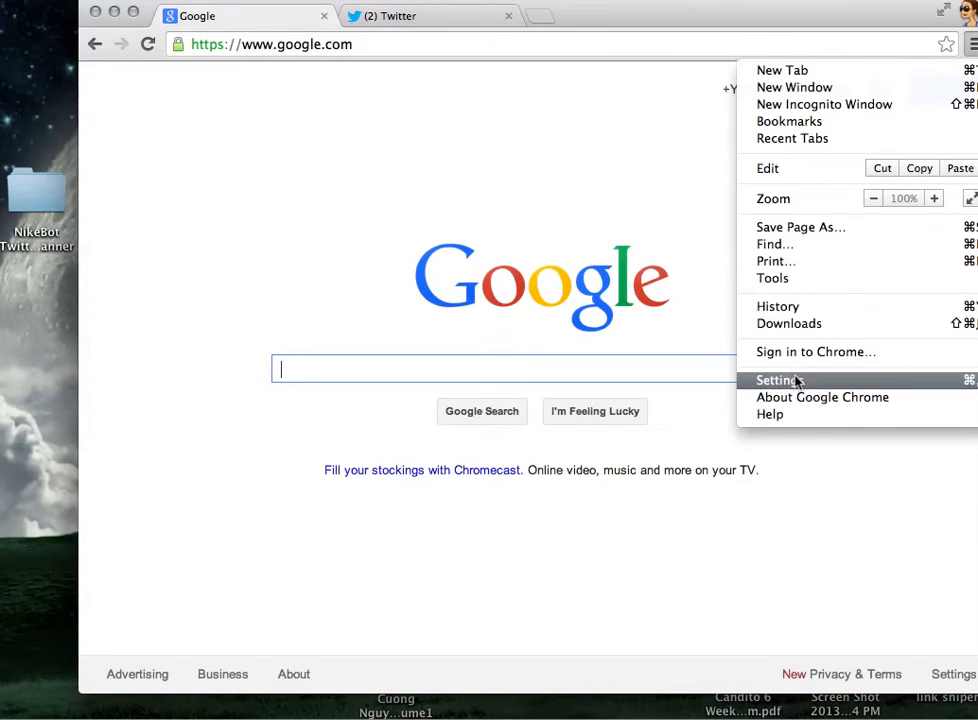
left_click(780, 380)
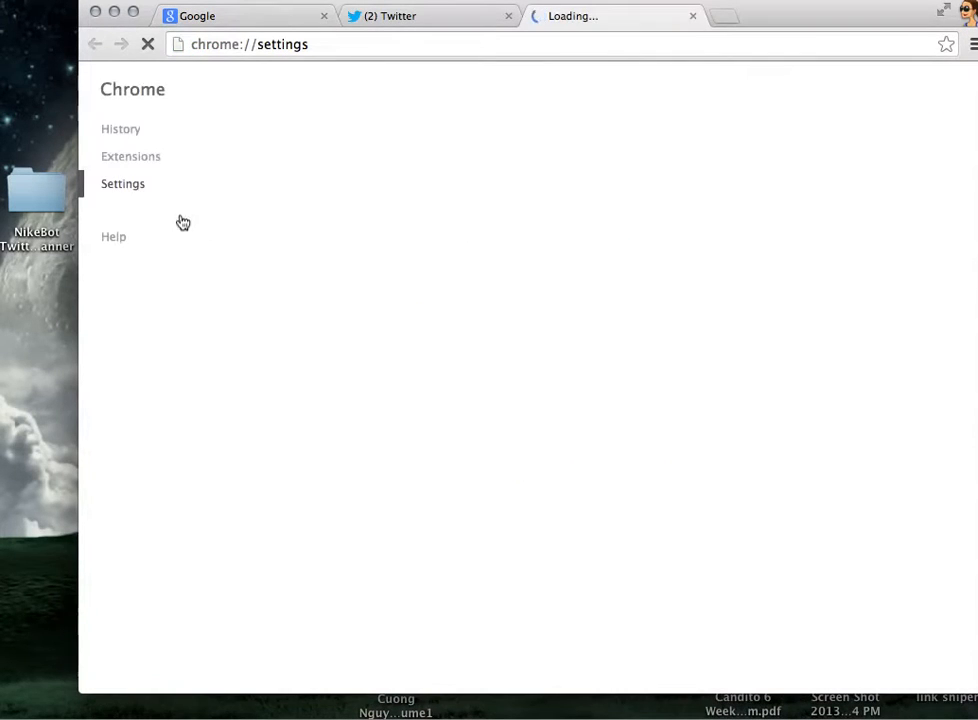
left_click(130, 156)
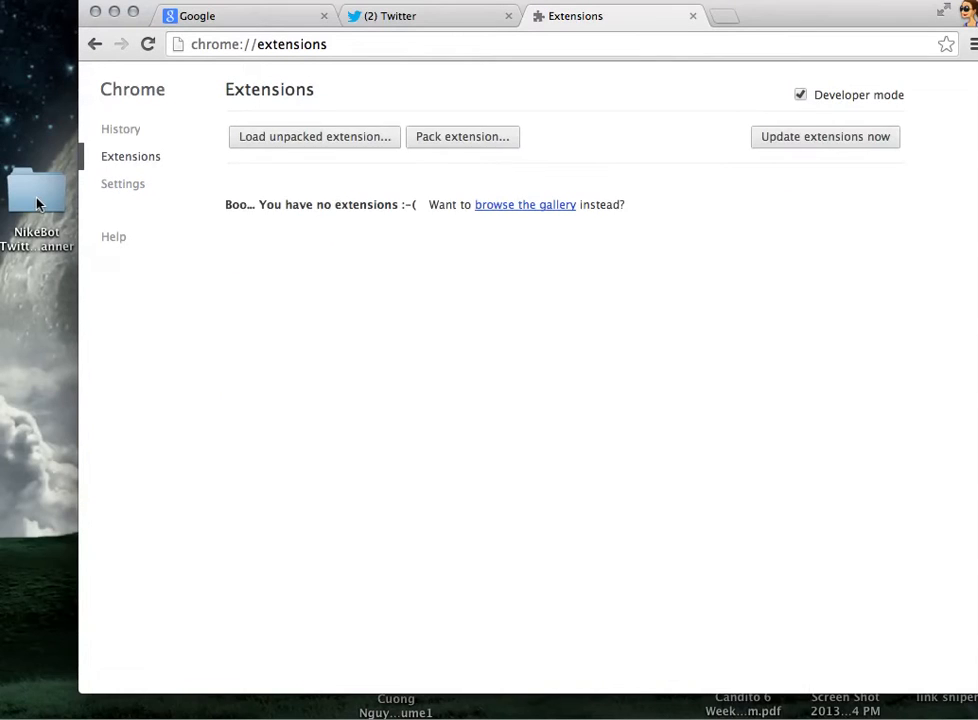
Install the PreOrderHeat Bot Size 9.5 extension from size_9.5.crx in the Pick a Shoe Size folder.
left_click(36, 190)
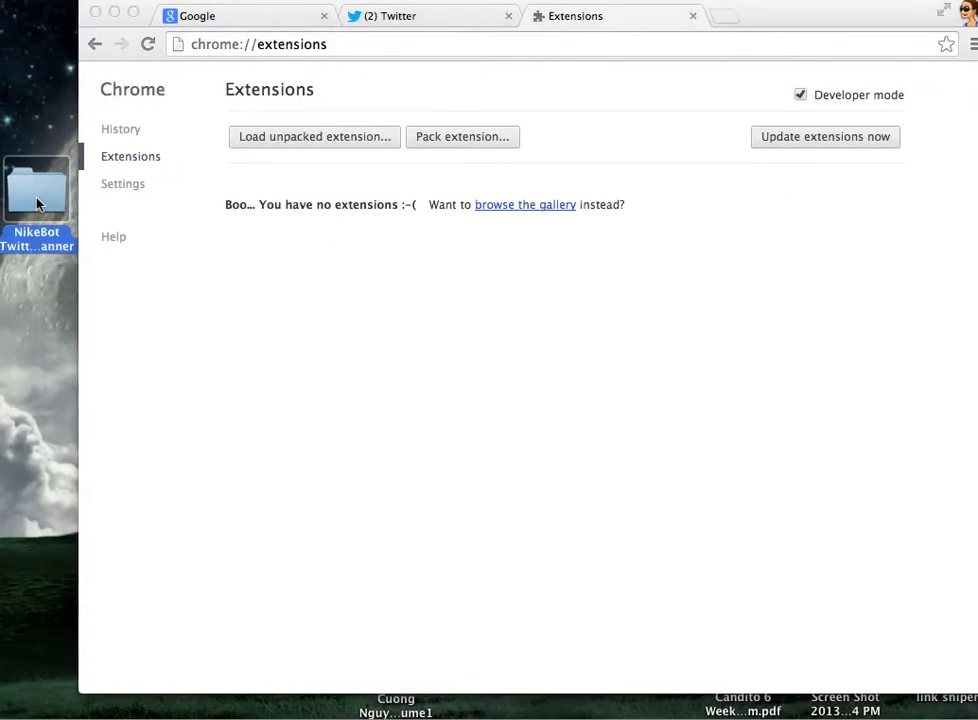
double_click(36, 190)
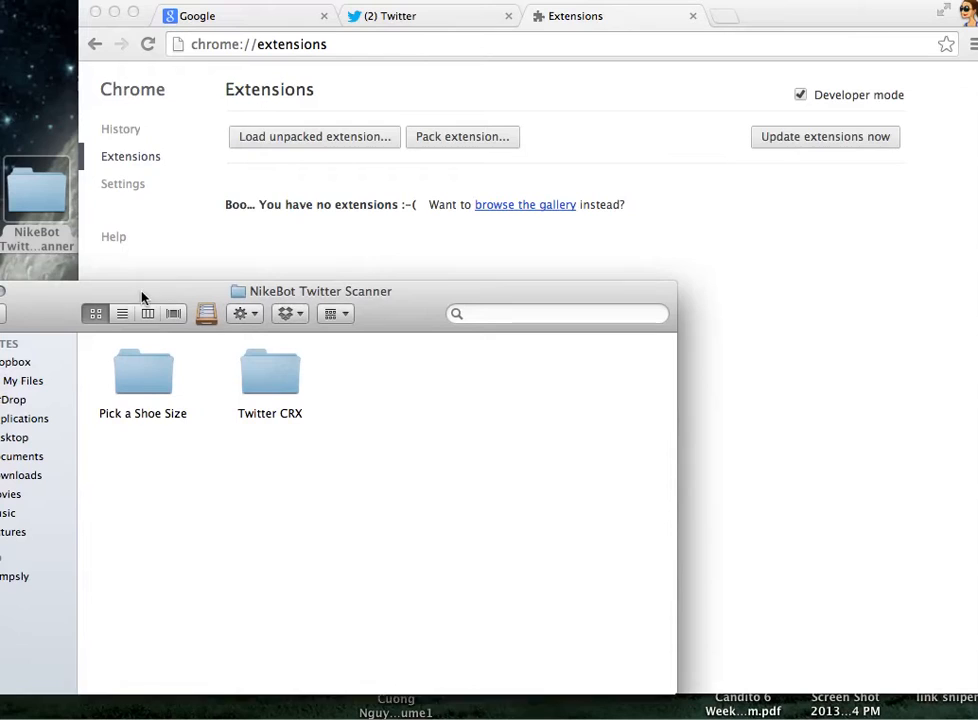
double_click(142, 370)
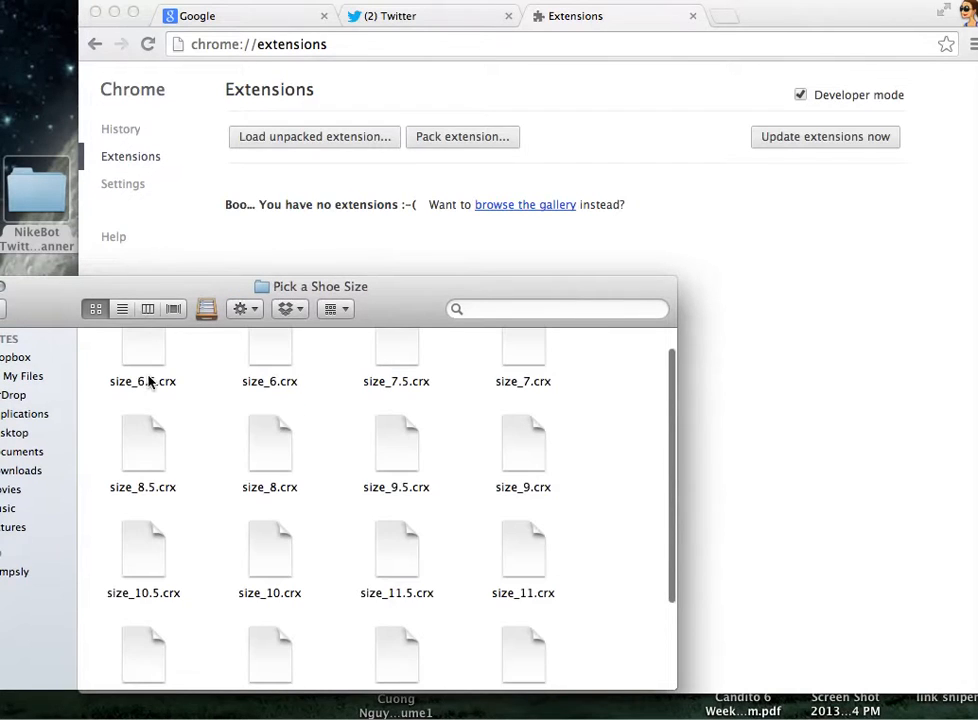
mouse_move(396, 464)
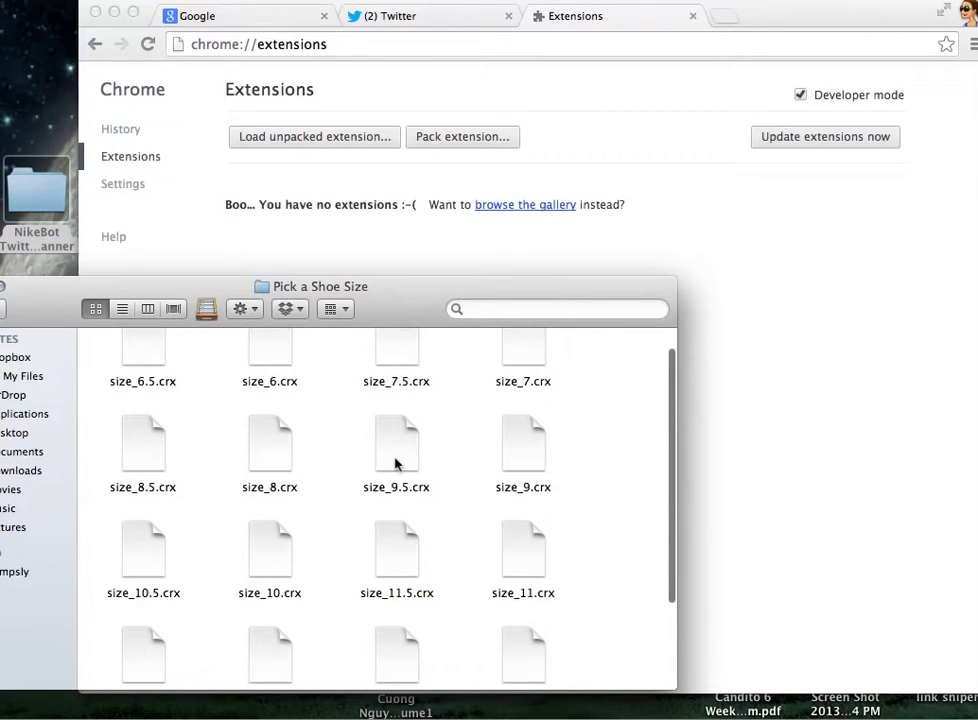
double_click(396, 444)
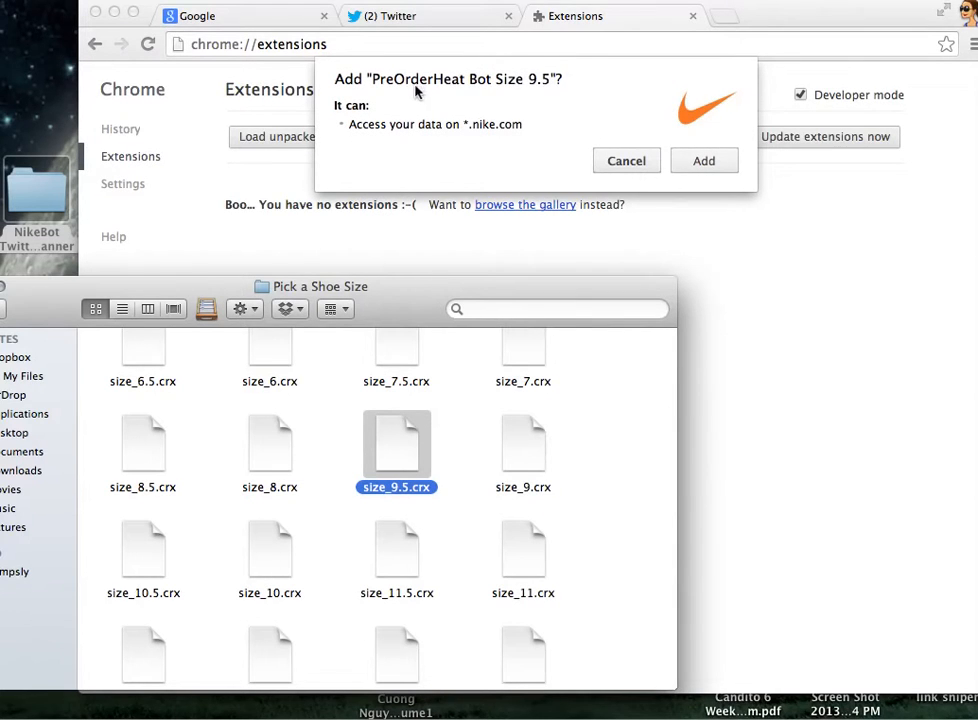
mouse_move(728, 160)
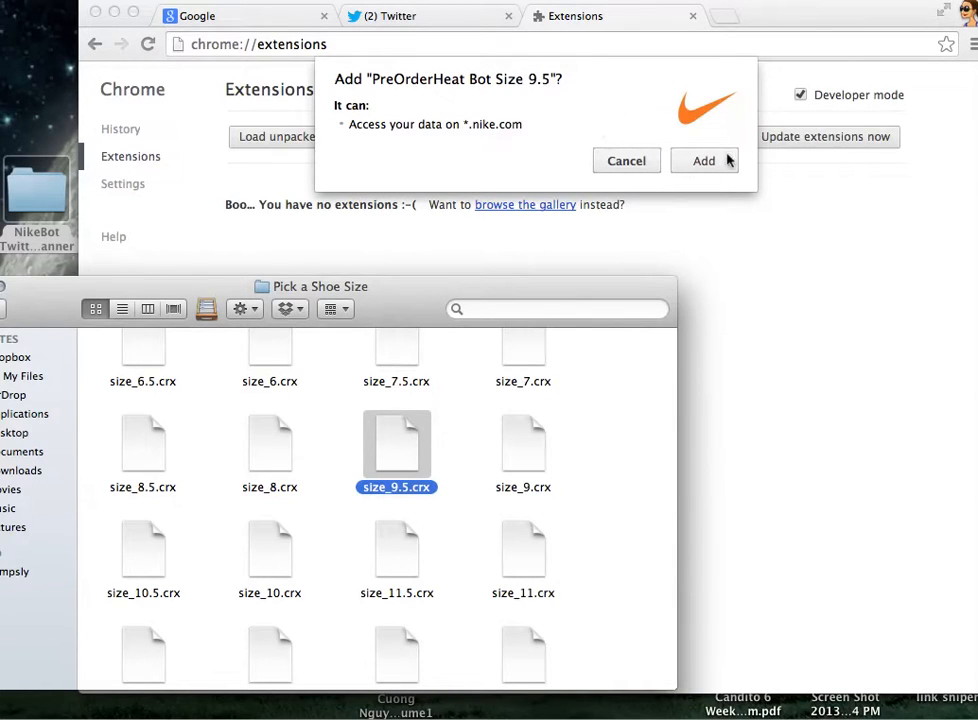
left_click(704, 160)
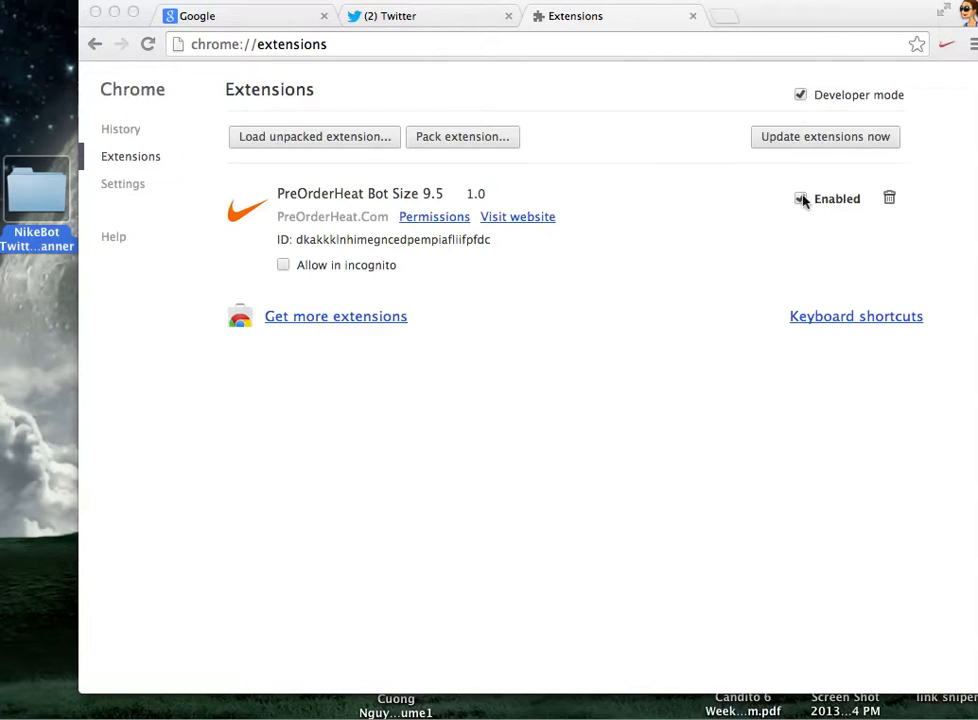
Get twitterscan.js from the Twitter CRX folder into TextEdit for editing.
left_click(800, 198)
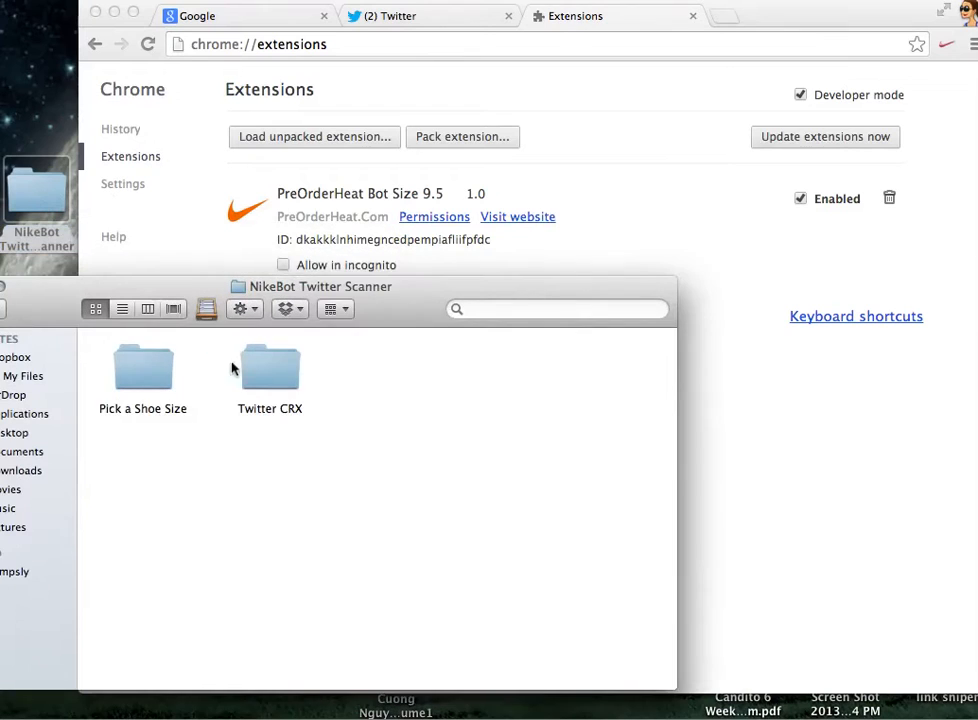
double_click(268, 364)
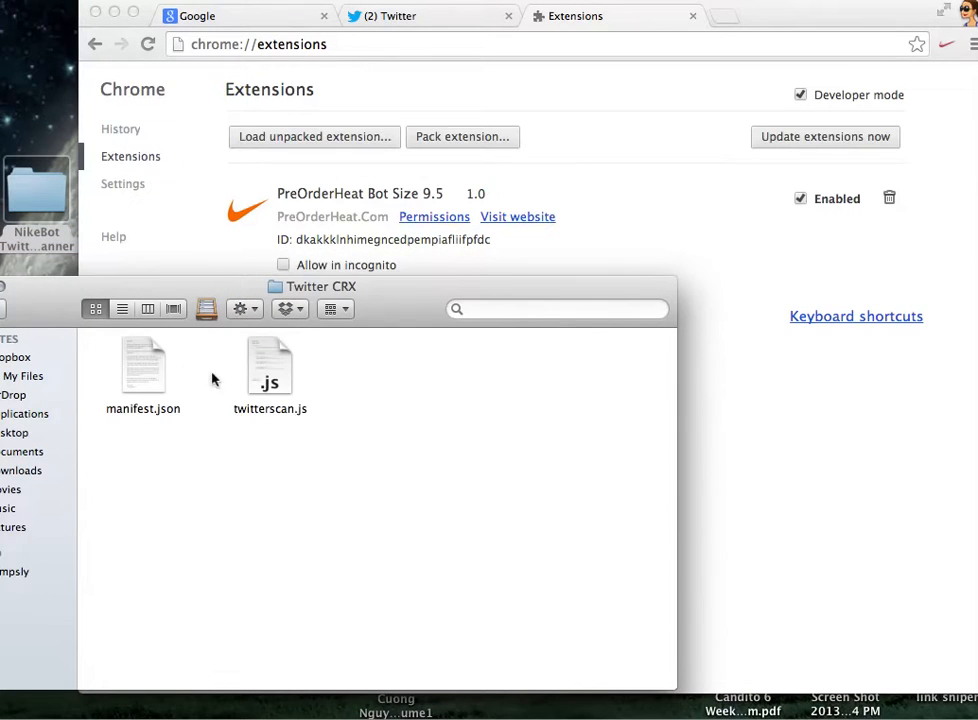
right_click(268, 364)
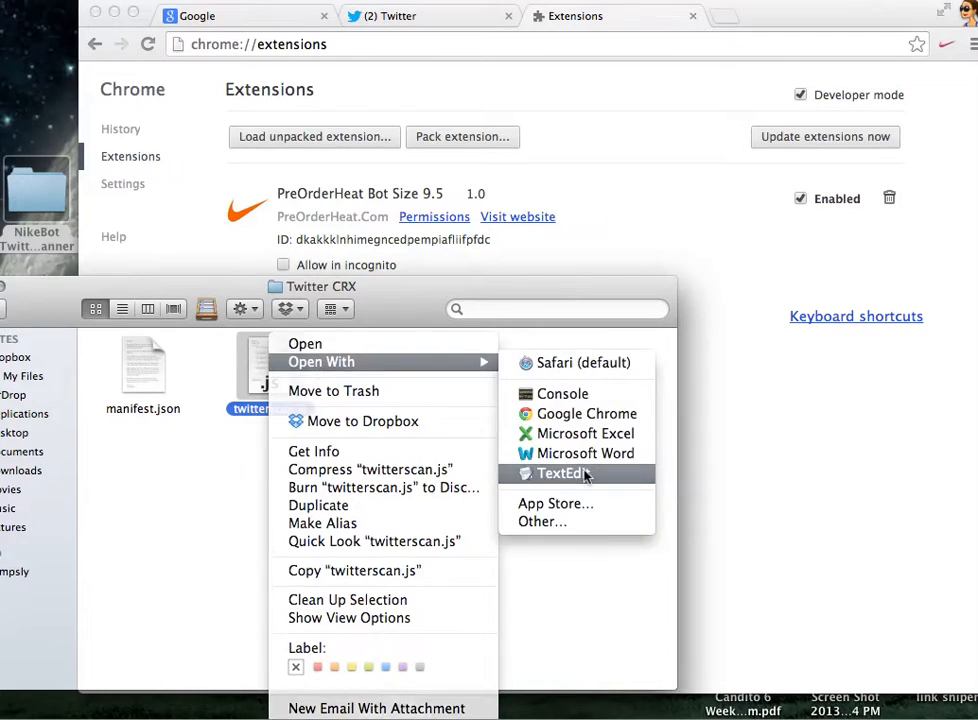
left_click(562, 472)
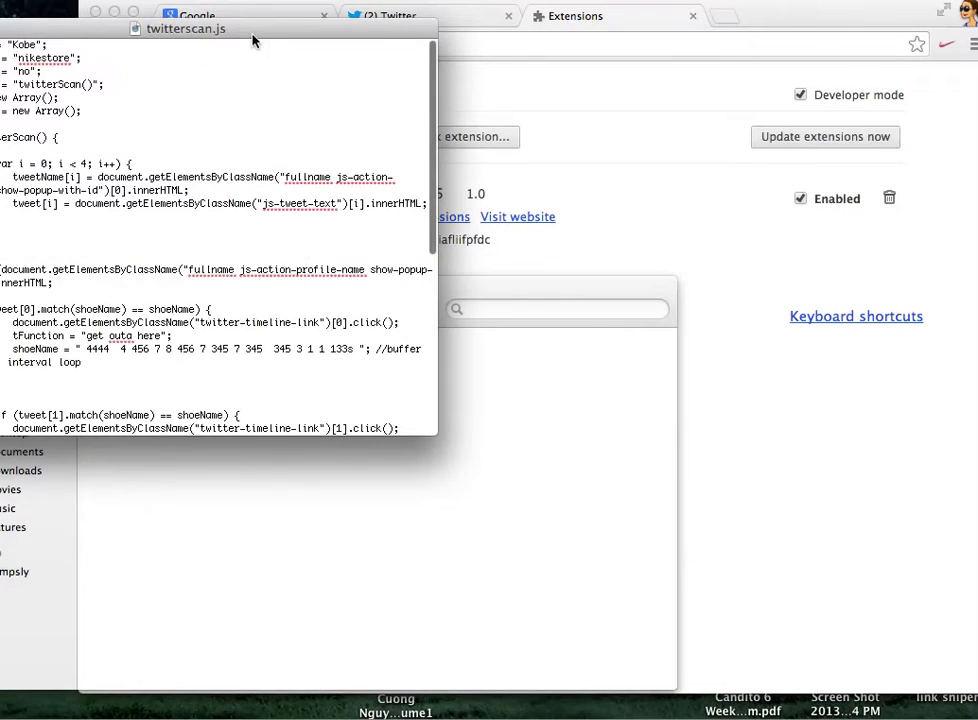
left_click_drag(184, 28, 368, 294)
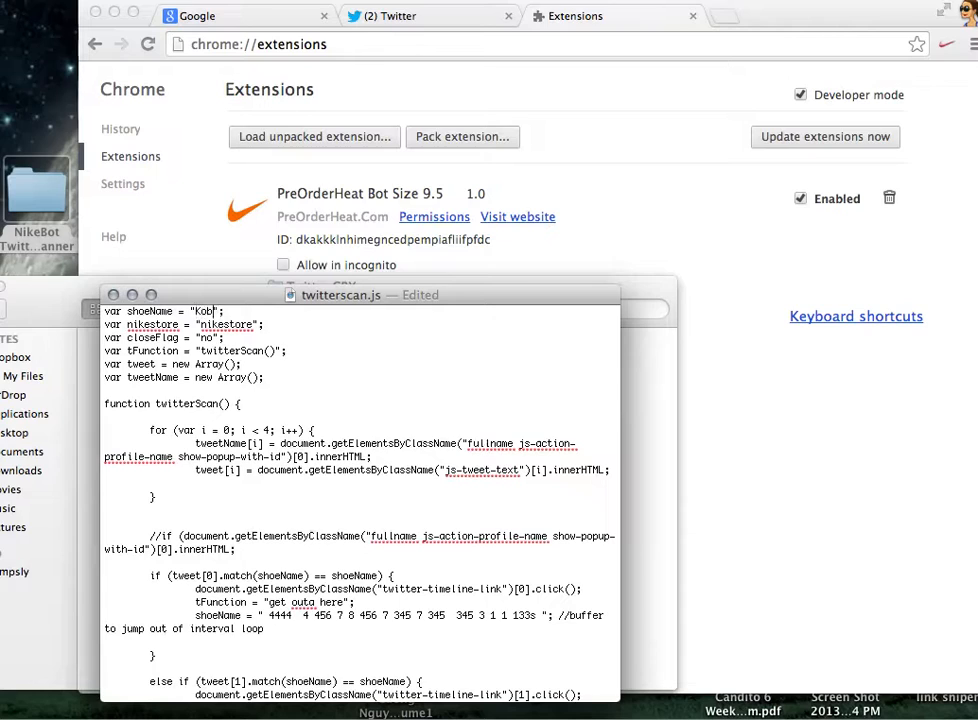
Replace the old shoeName keyword with Kobe in the scanner script.
type("Foamp")
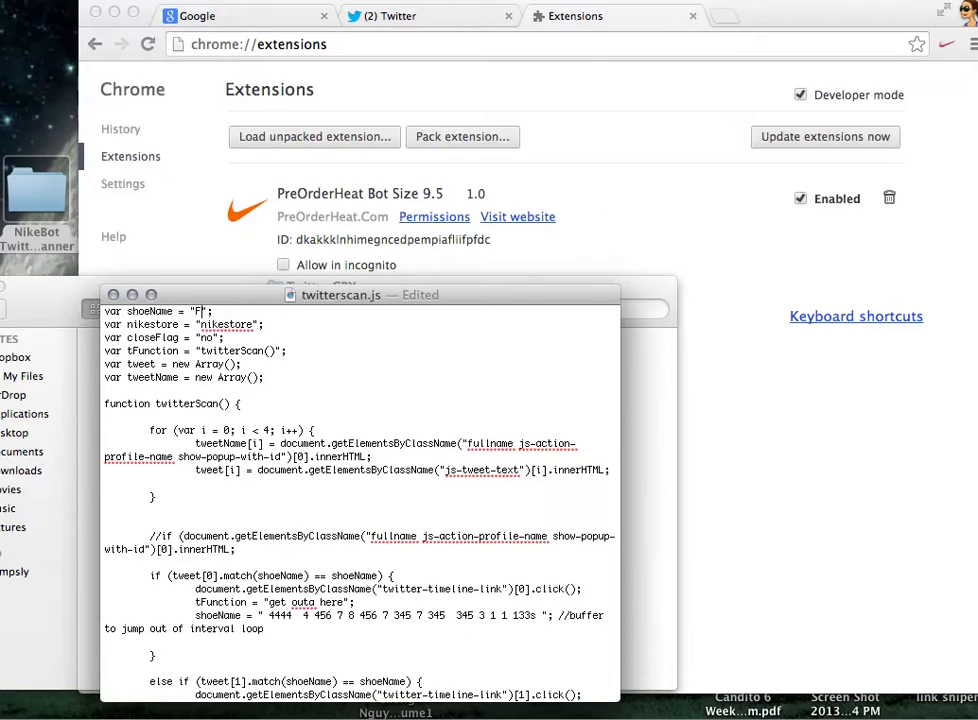
key("Backspace")
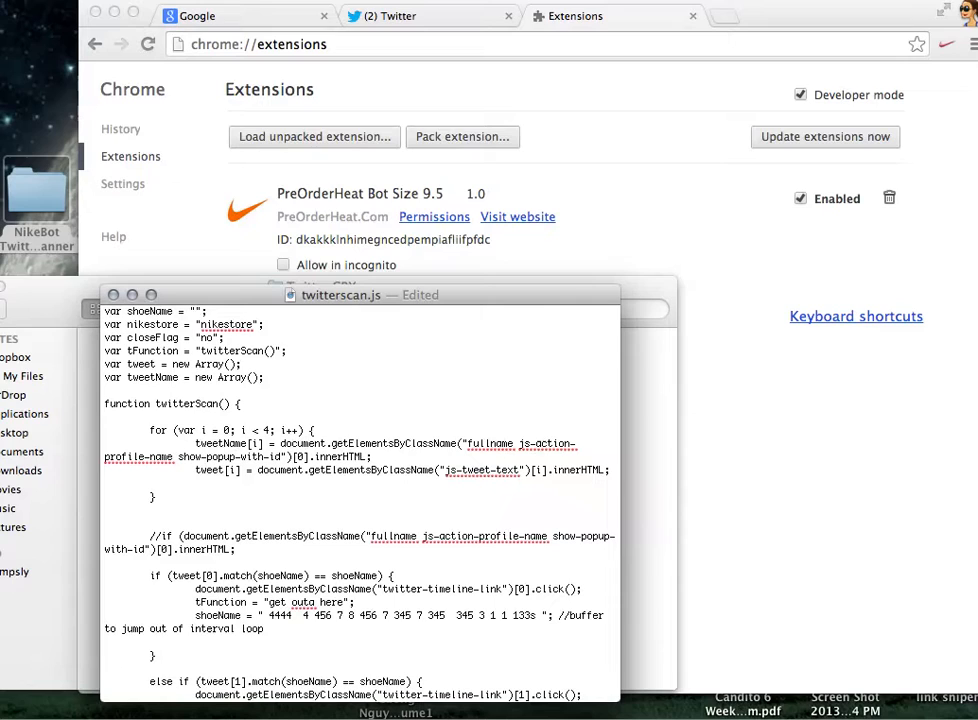
type("Kobe")
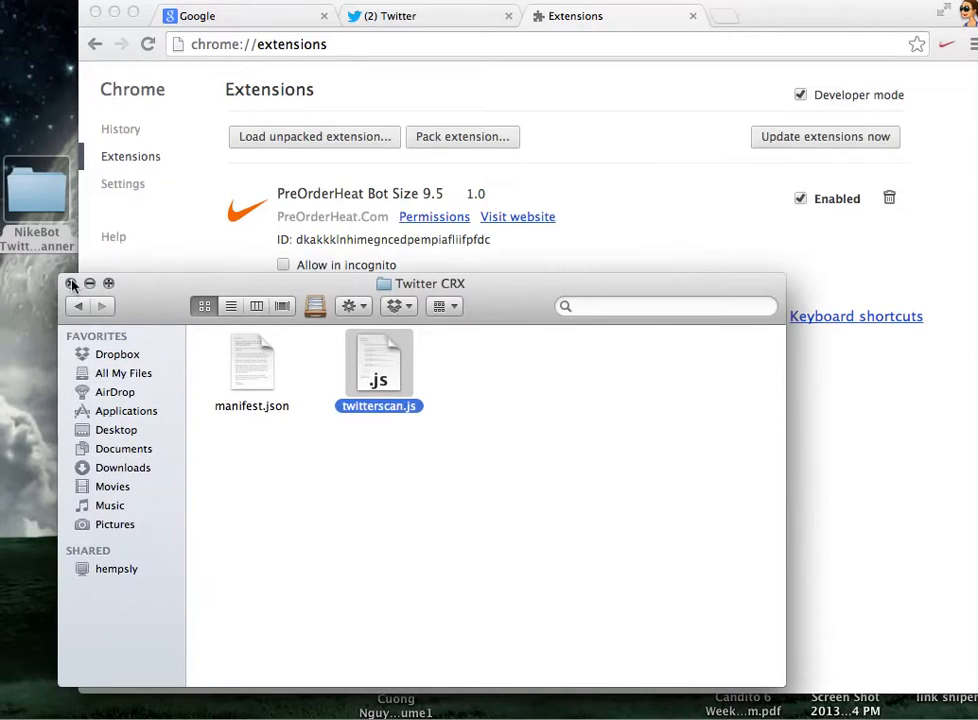
Load the Twitter CRX folder from NikeBot Twitter Scanner as an unpacked extension.
left_click(72, 284)
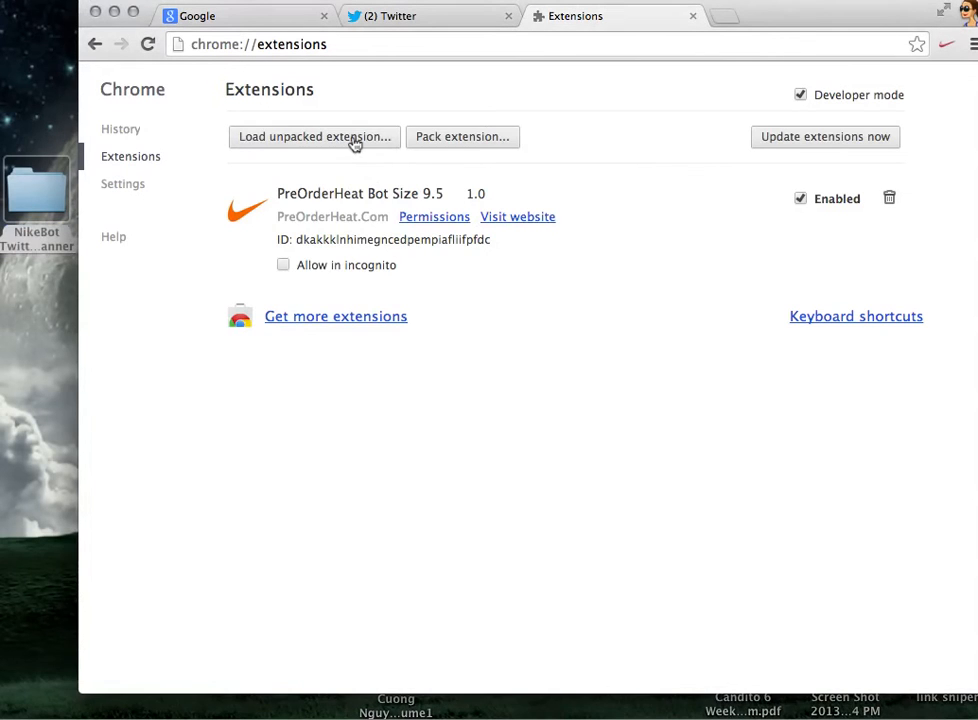
left_click(312, 136)
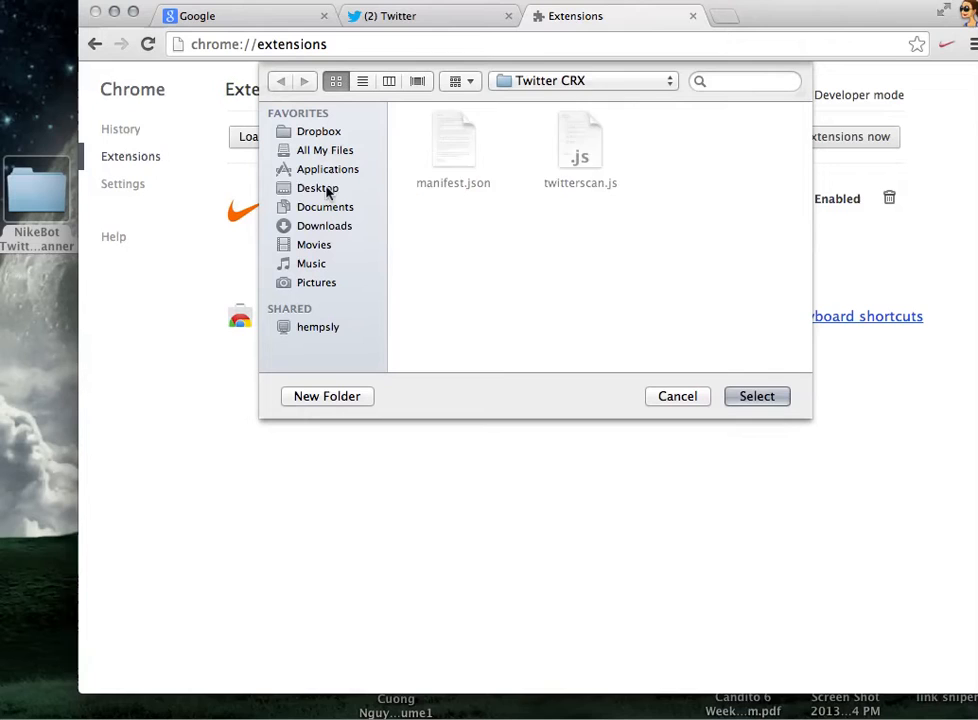
left_click(318, 188)
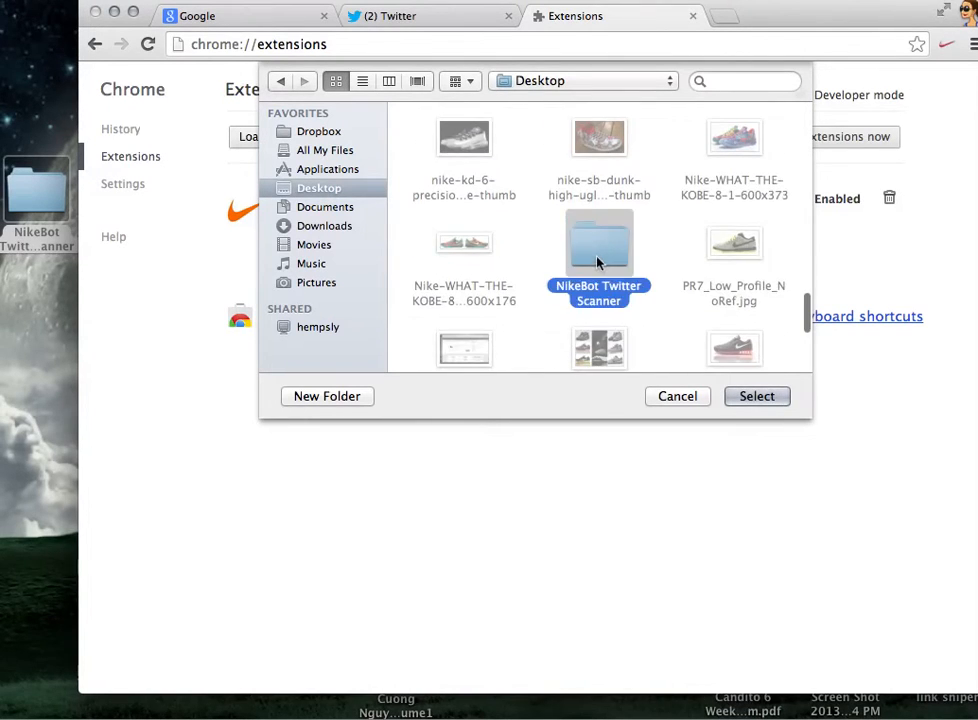
double_click(598, 244)
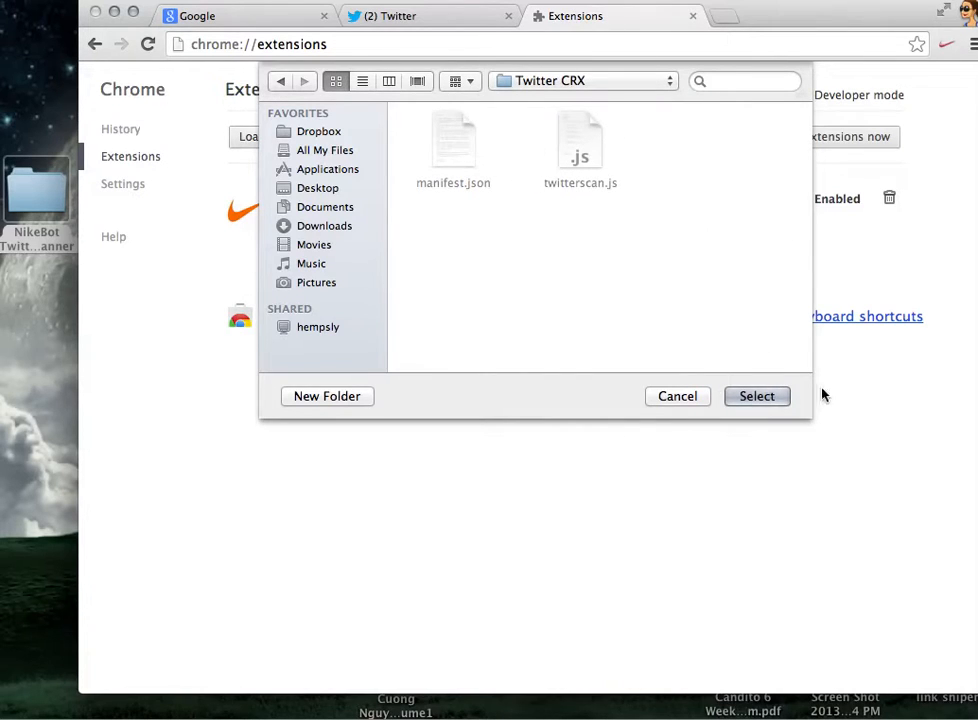
left_click(756, 396)
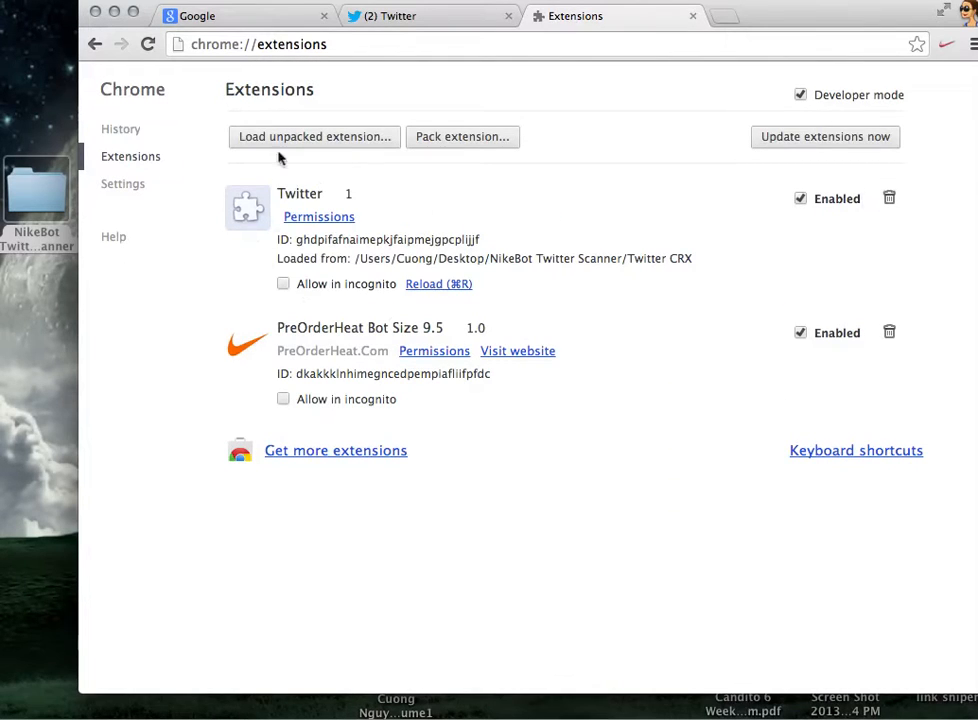
mouse_move(600, 140)
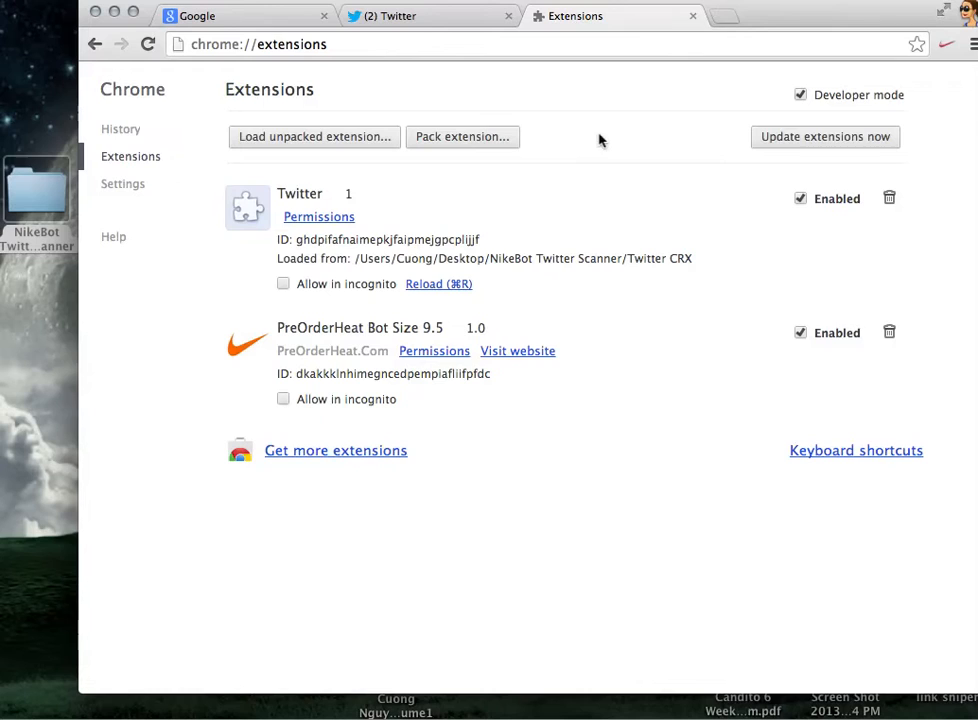
mouse_move(692, 16)
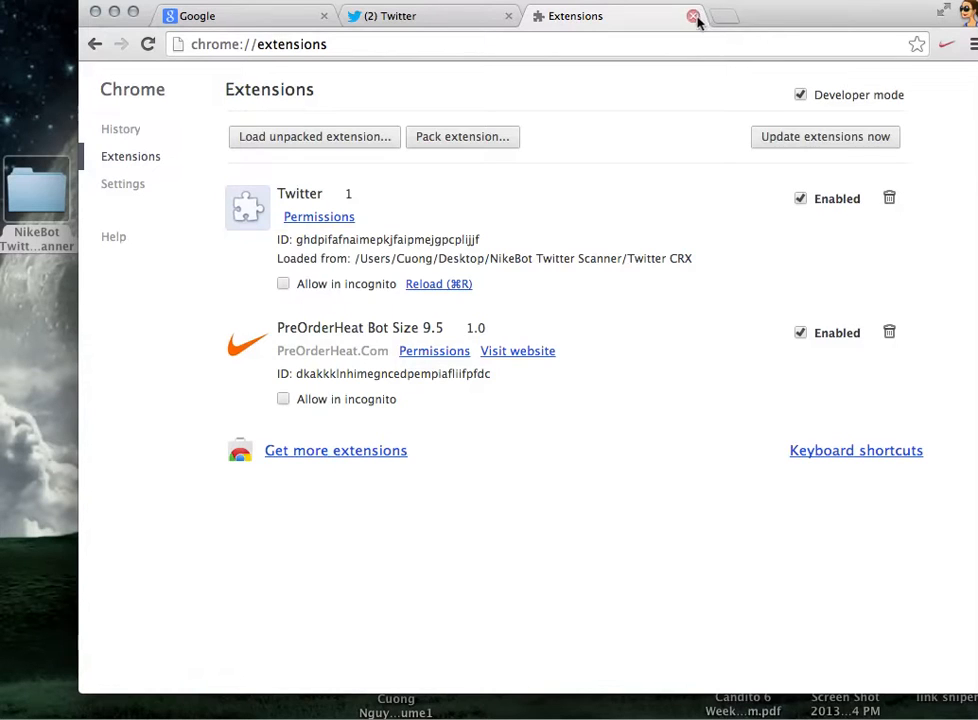
mouse_move(716, 16)
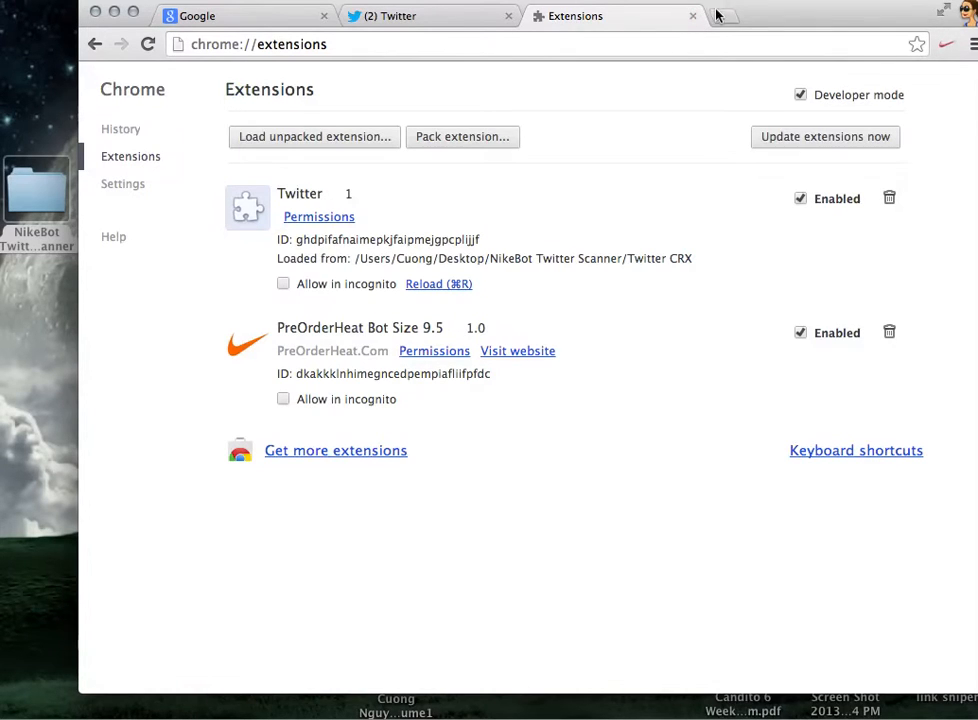
Close the Extensions tab and begin a new tweet in the second Twitter window.
left_click(420, 16)
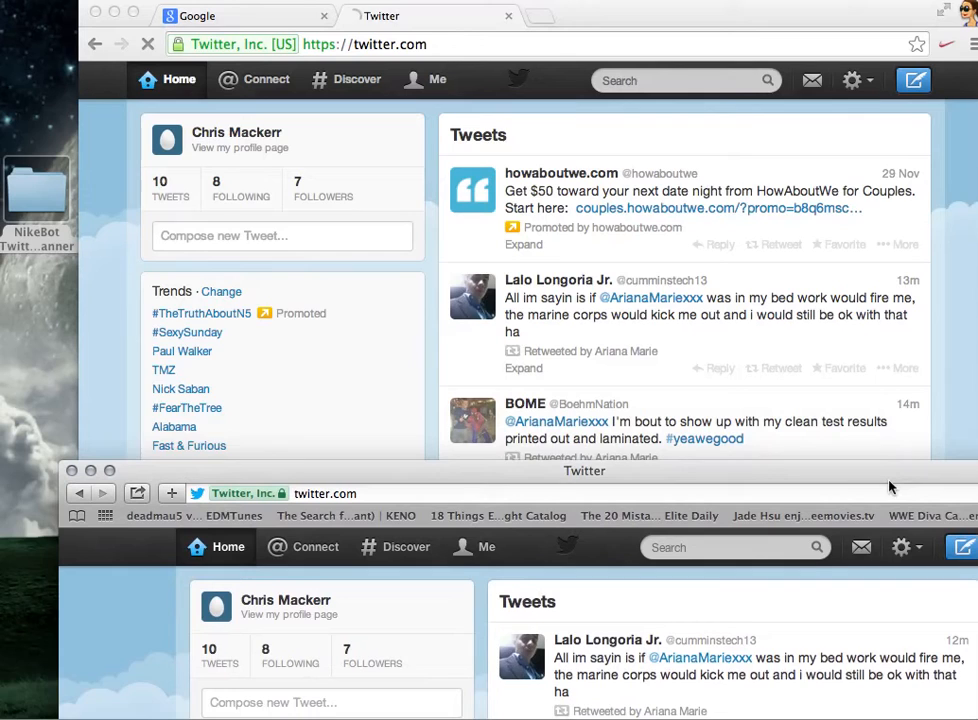
left_click(330, 702)
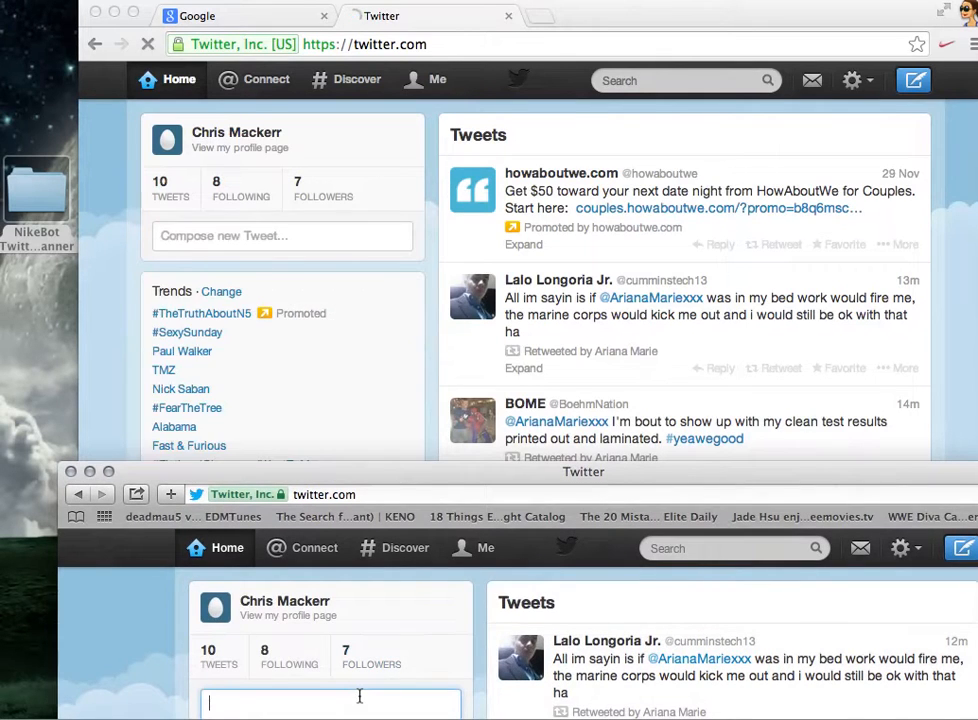
type("The n")
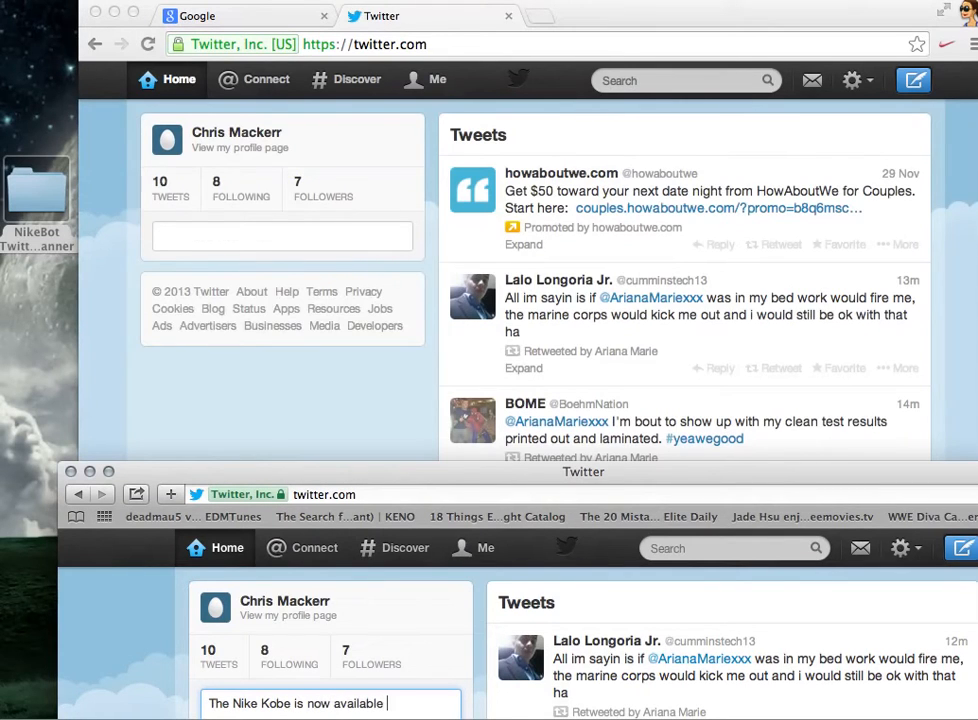
type("http://youtu.be/cJltDS_KHGM")
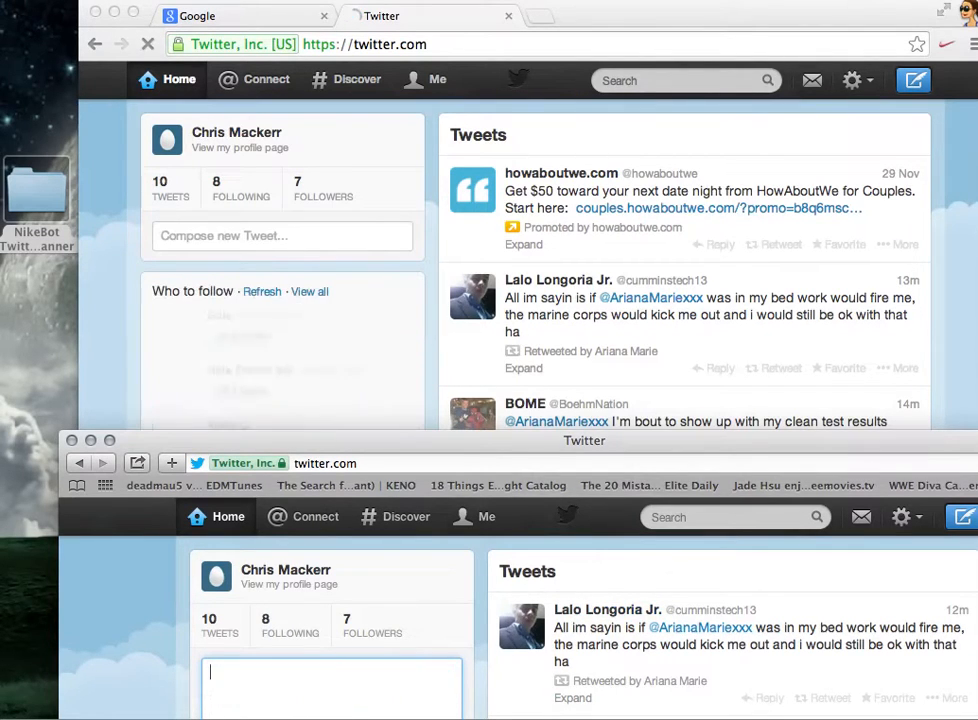
type("nike")
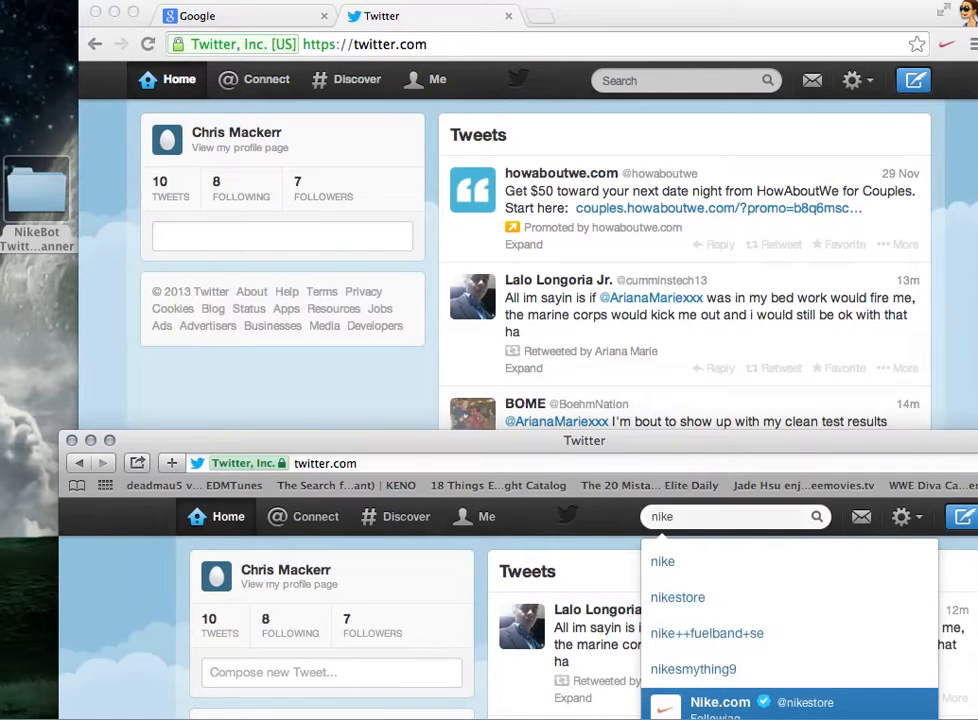
left_click(678, 596)
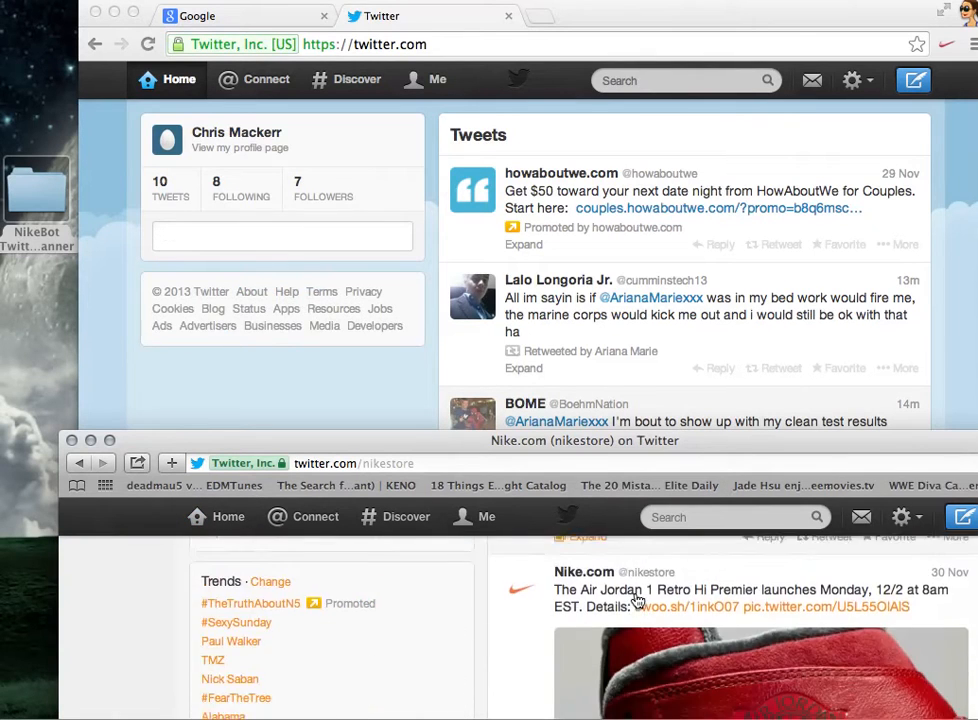
scroll("down", 3)
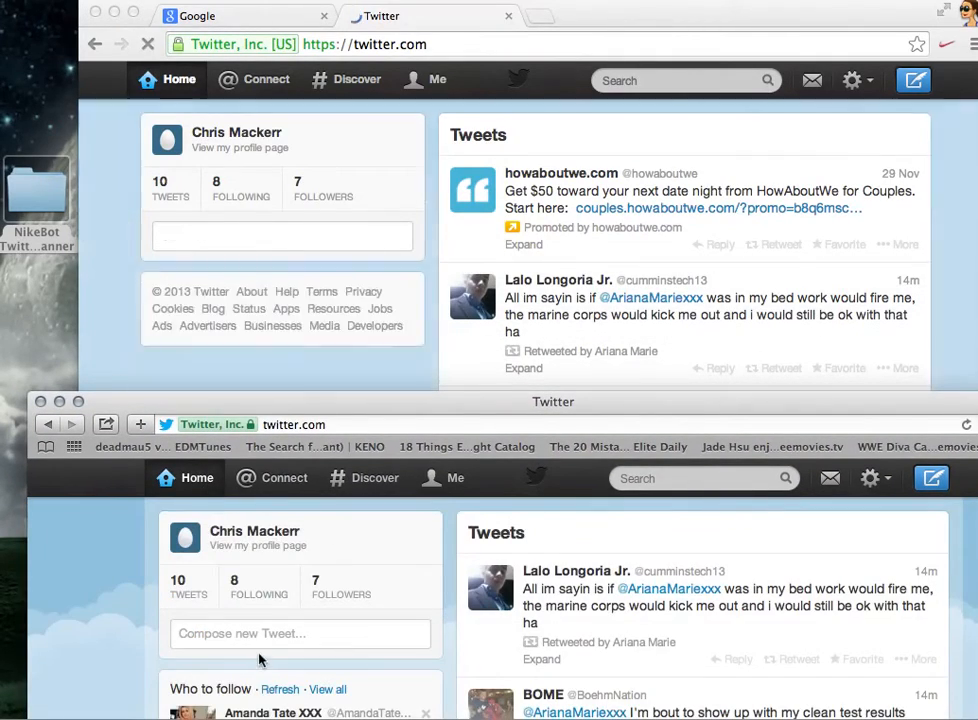
Write the test tweet starting 'The Nike' so the bot opens the Nike product page.
type("The Nike")
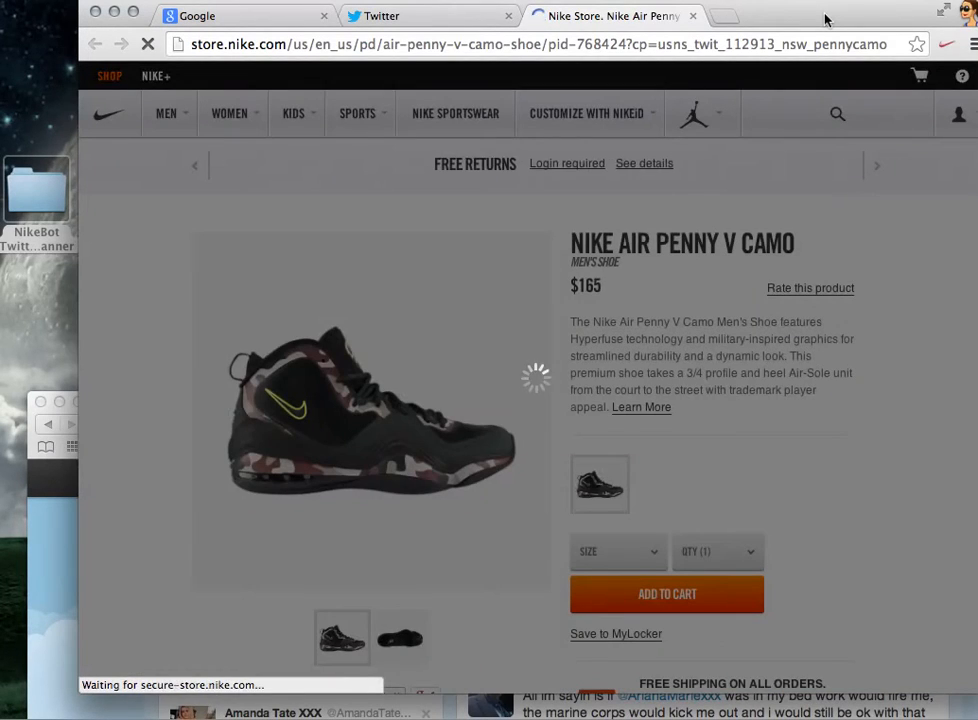
Add the Nike Air Penny V Camo size 9.5 to the cart and dismiss the cart popup.
left_click(668, 592)
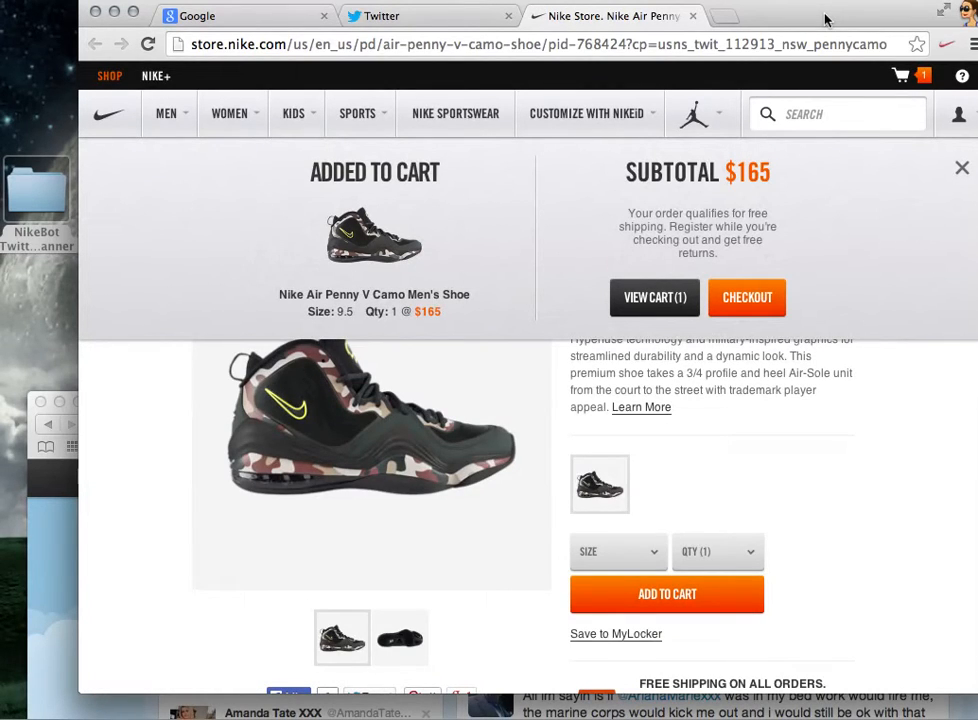
left_click(960, 168)
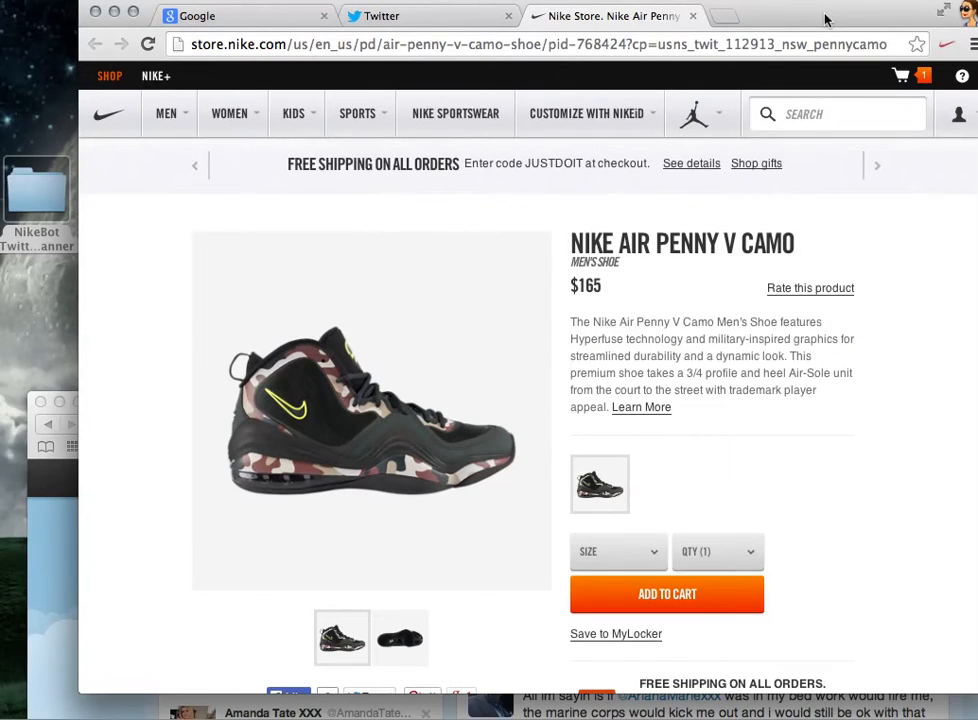